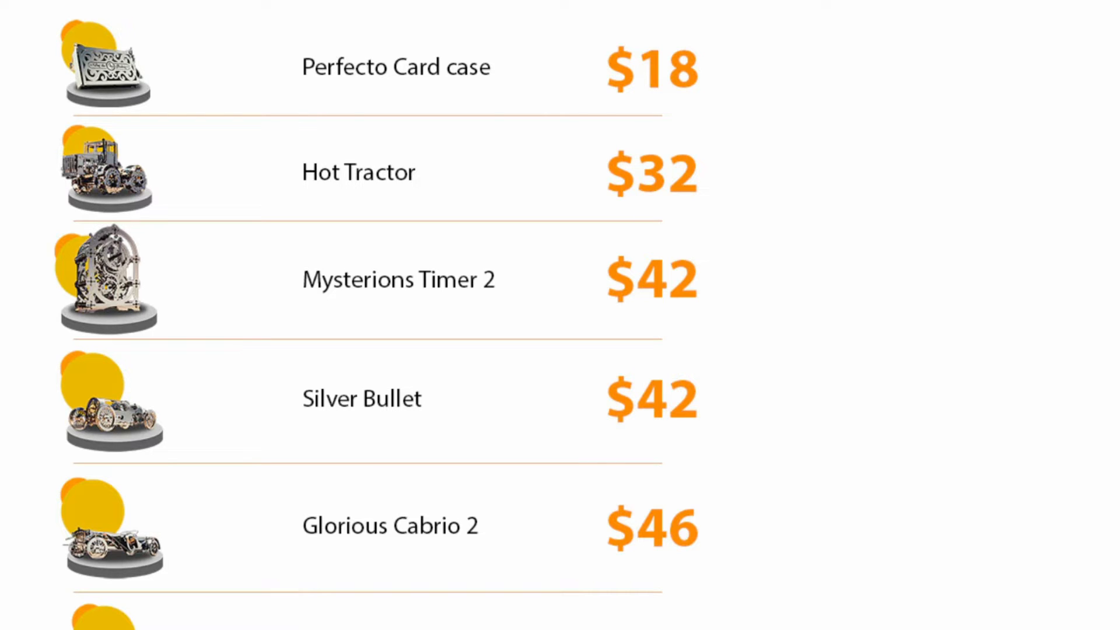
{"action": "scroll", "scroll_direction": "down", "scroll_amount": 3}
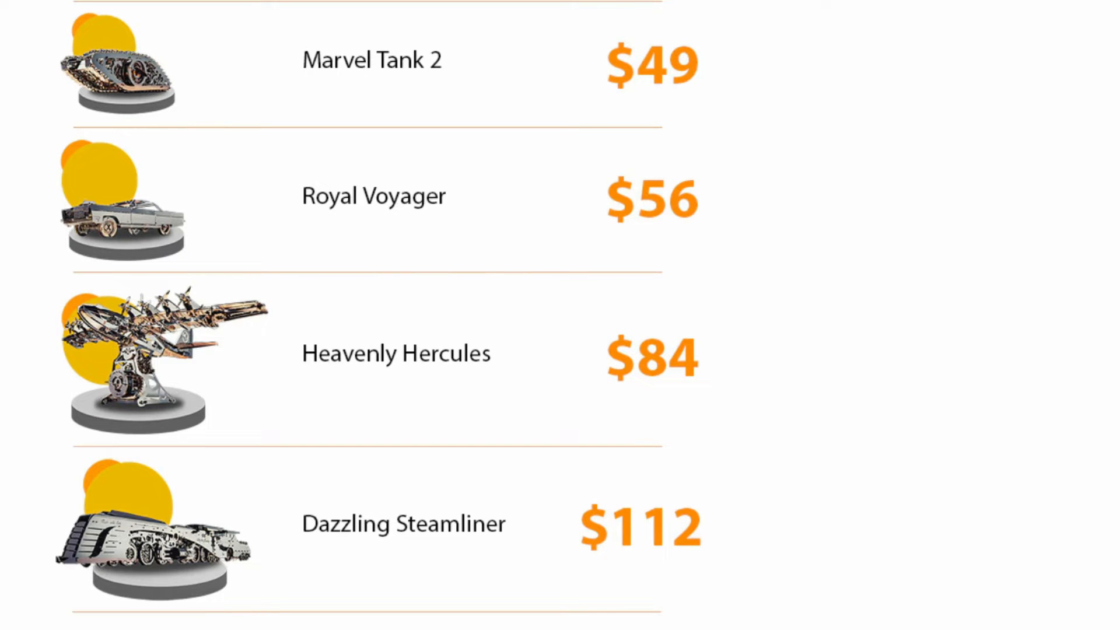